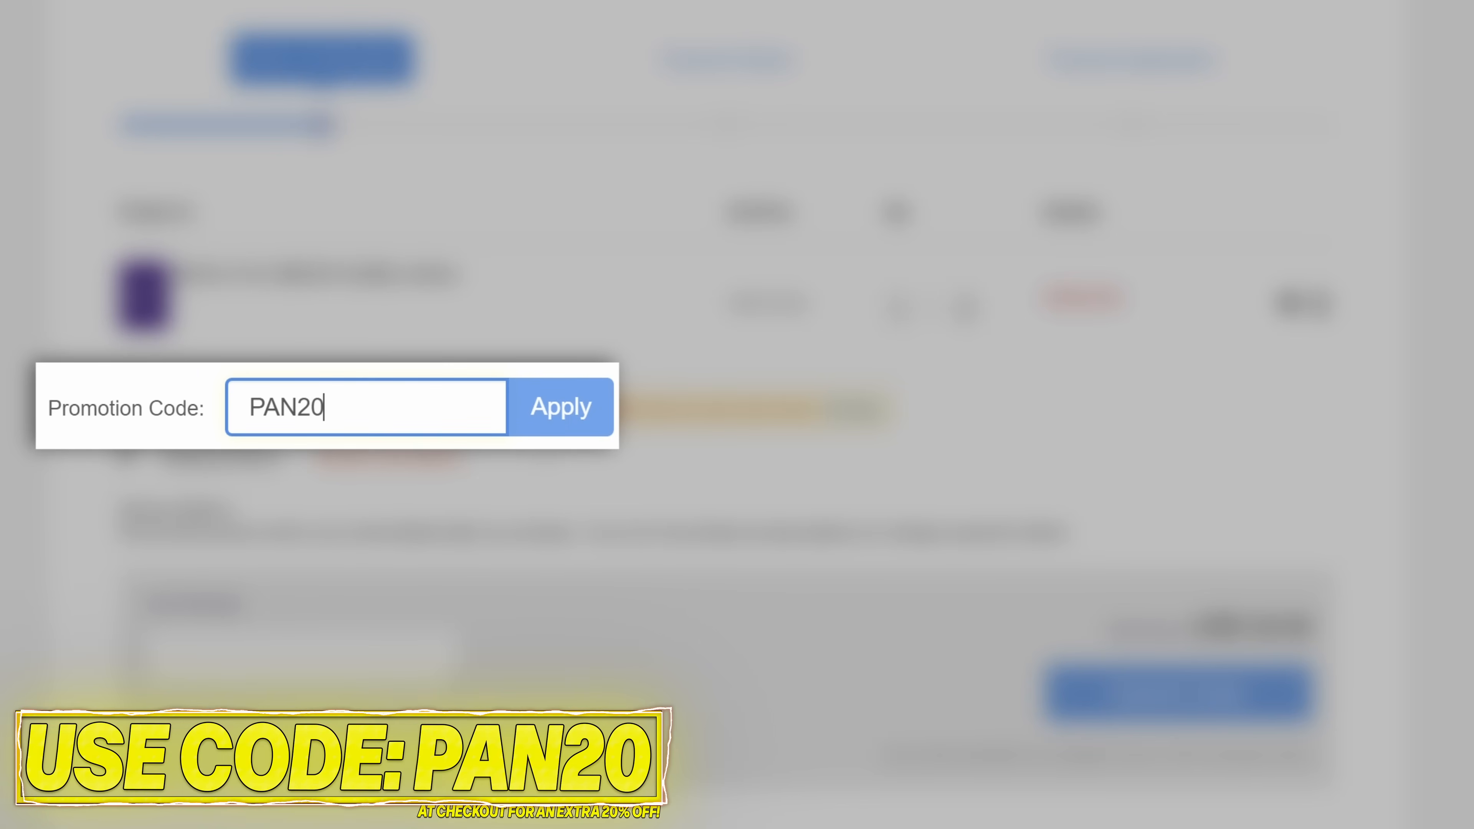
- Apply the PAN20 code, submit the Windows 10 Pro key order and copy the purchased key
left_click(560, 406)
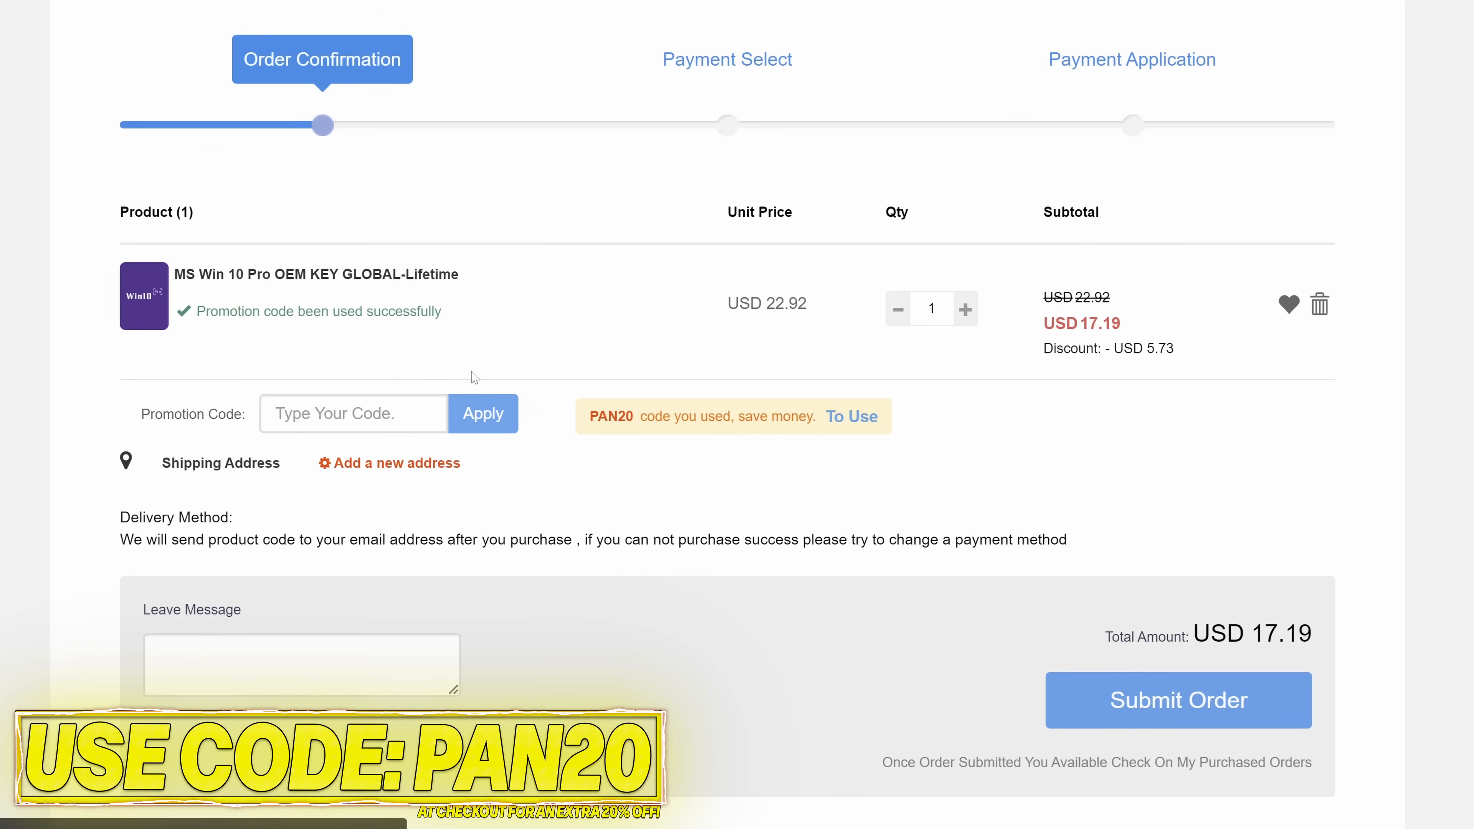
left_click(1177, 700)
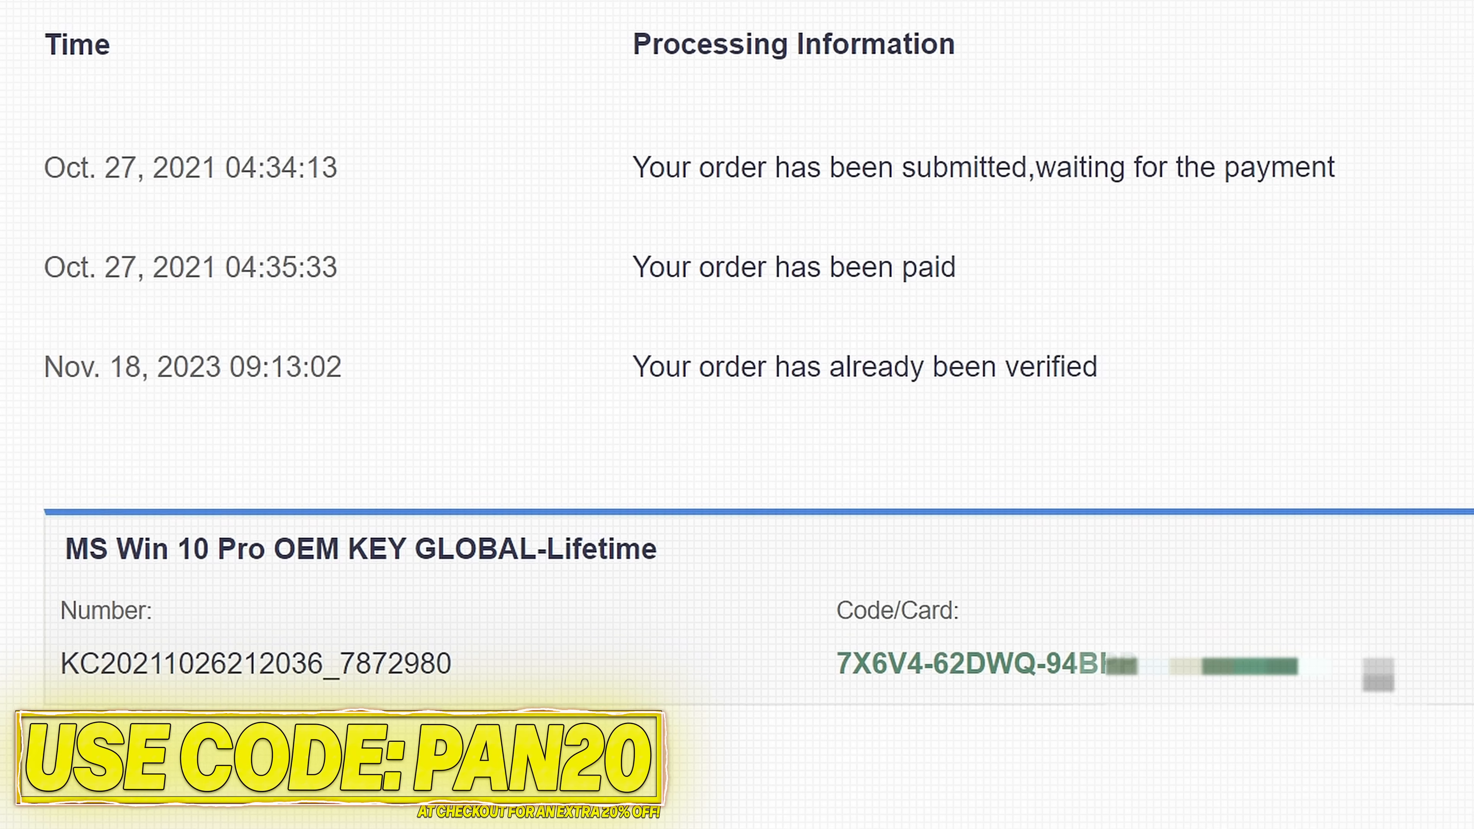
right_click(977, 649)
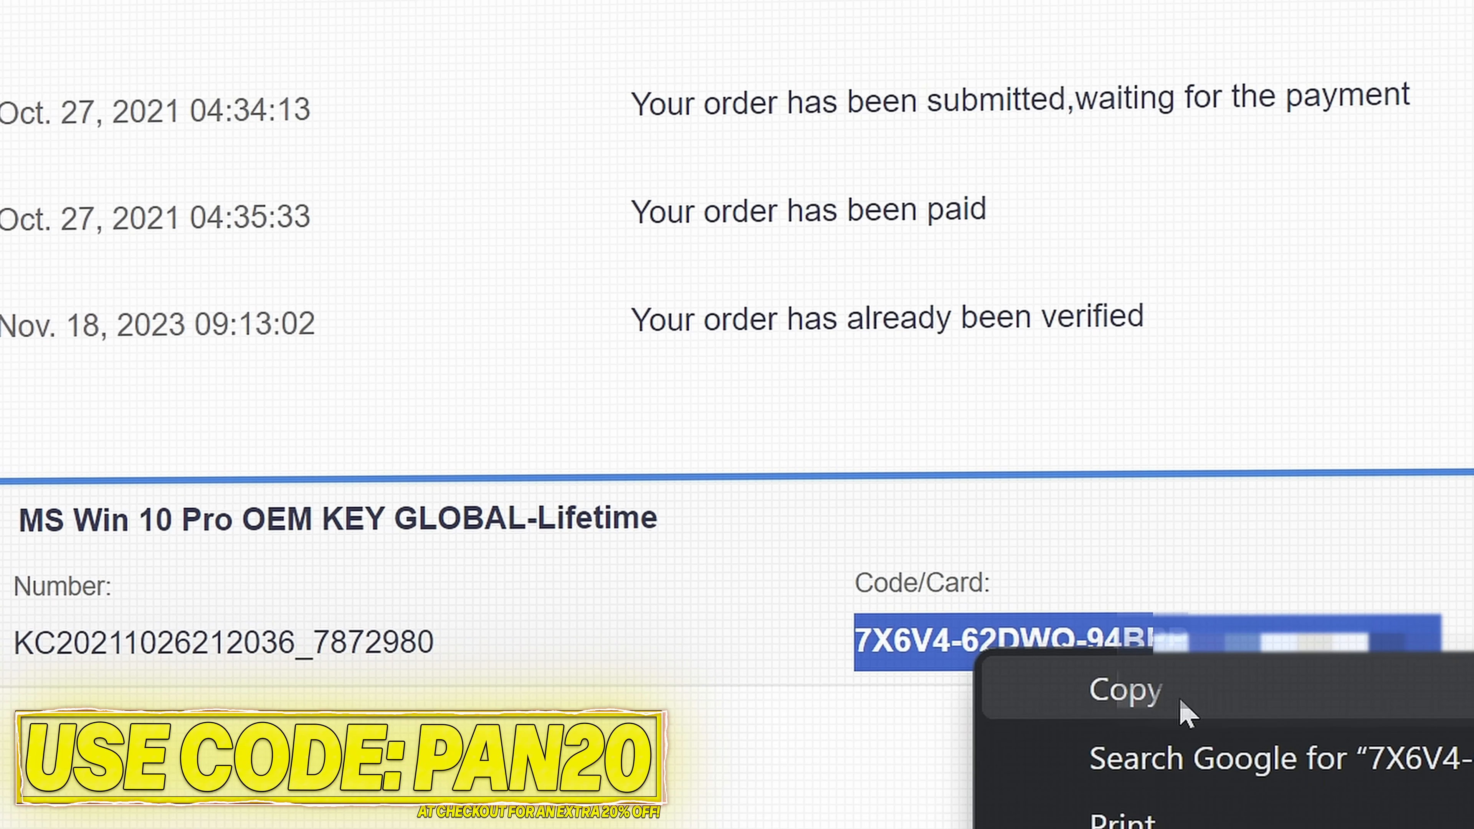
type("activation settings")
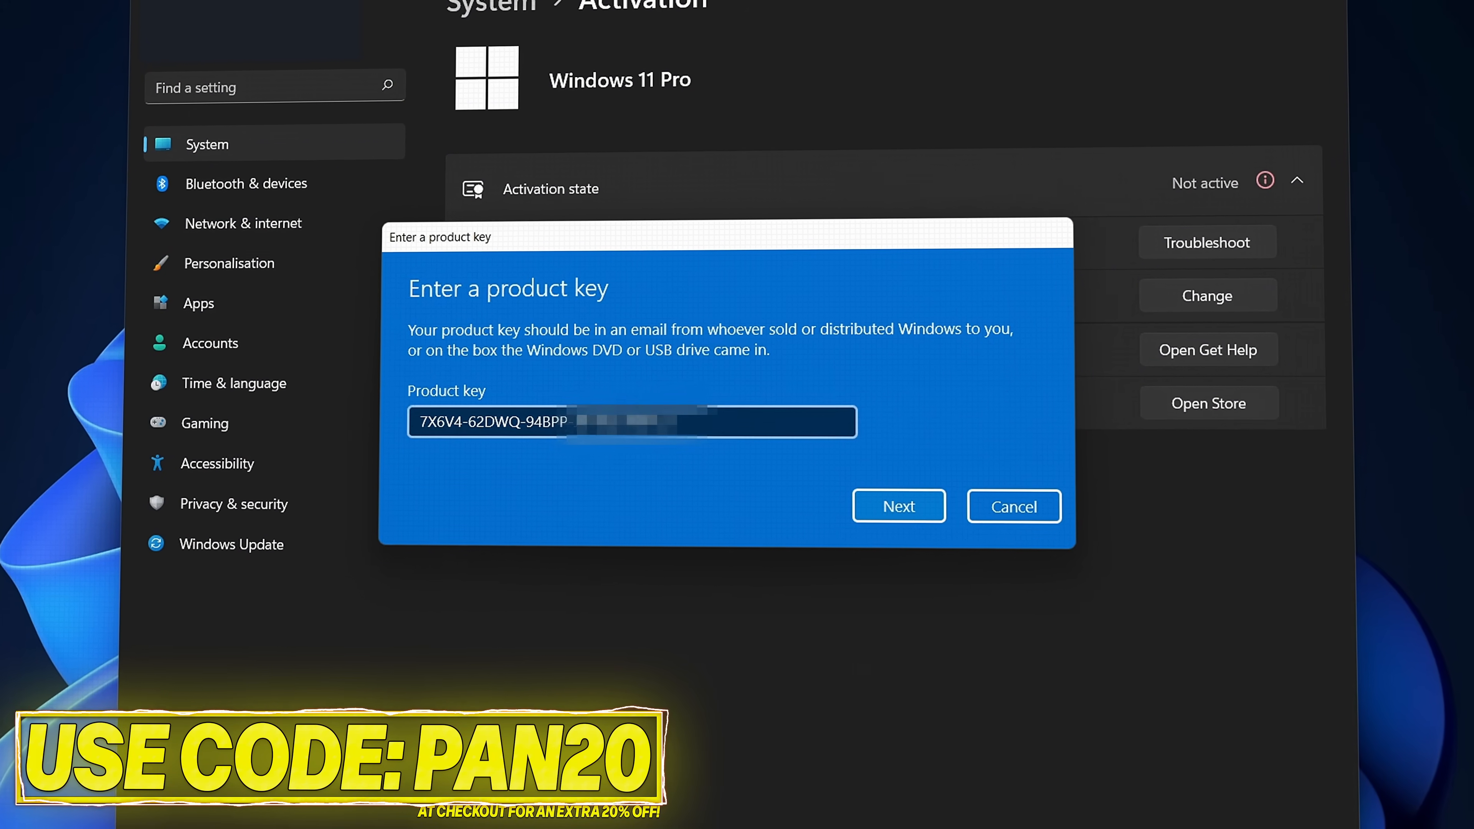
- Activate Windows with the pasted product key and browse the GeForce drivers page
left_click(897, 506)
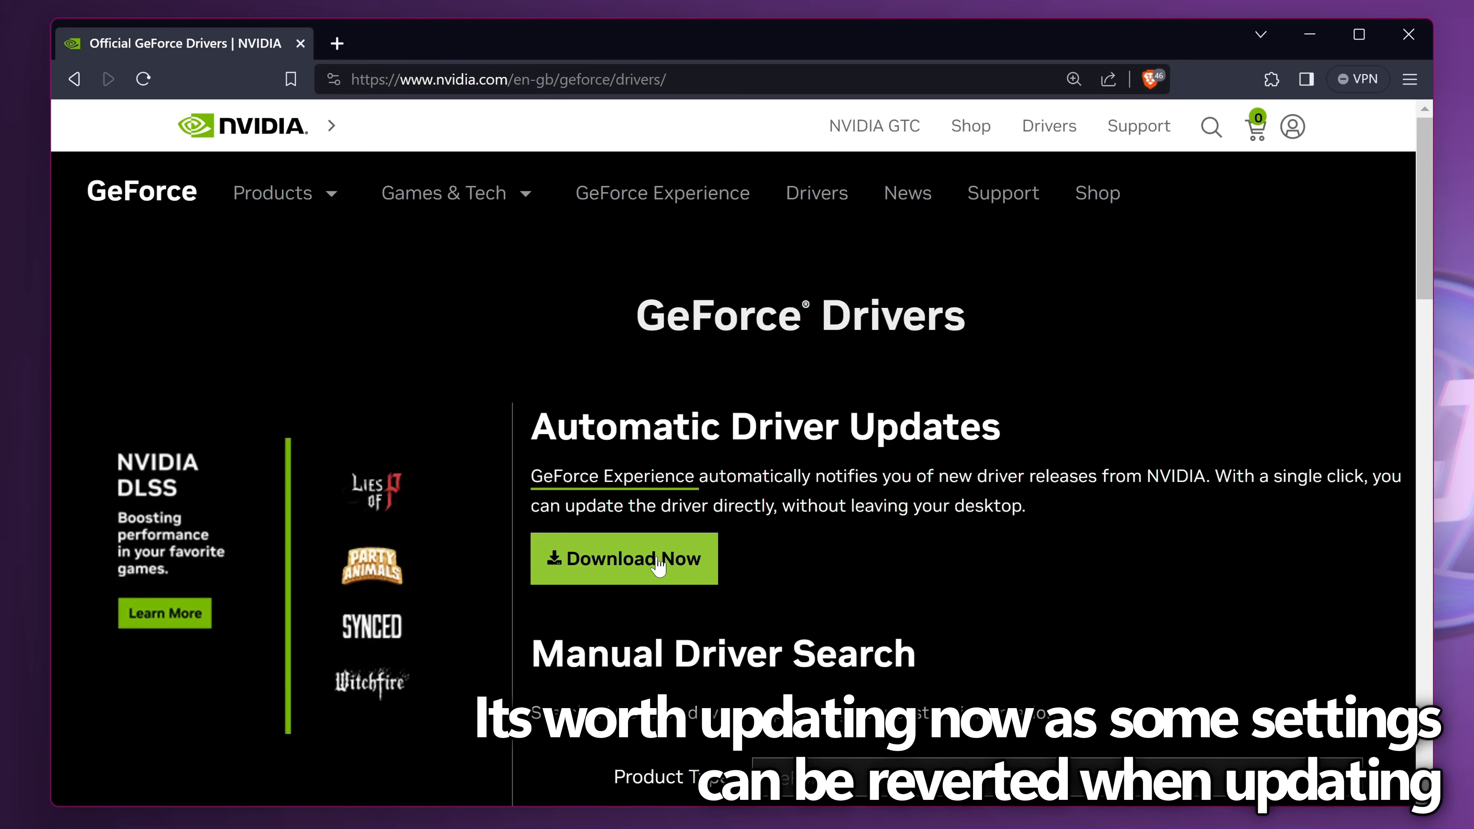
scroll("down", 3)
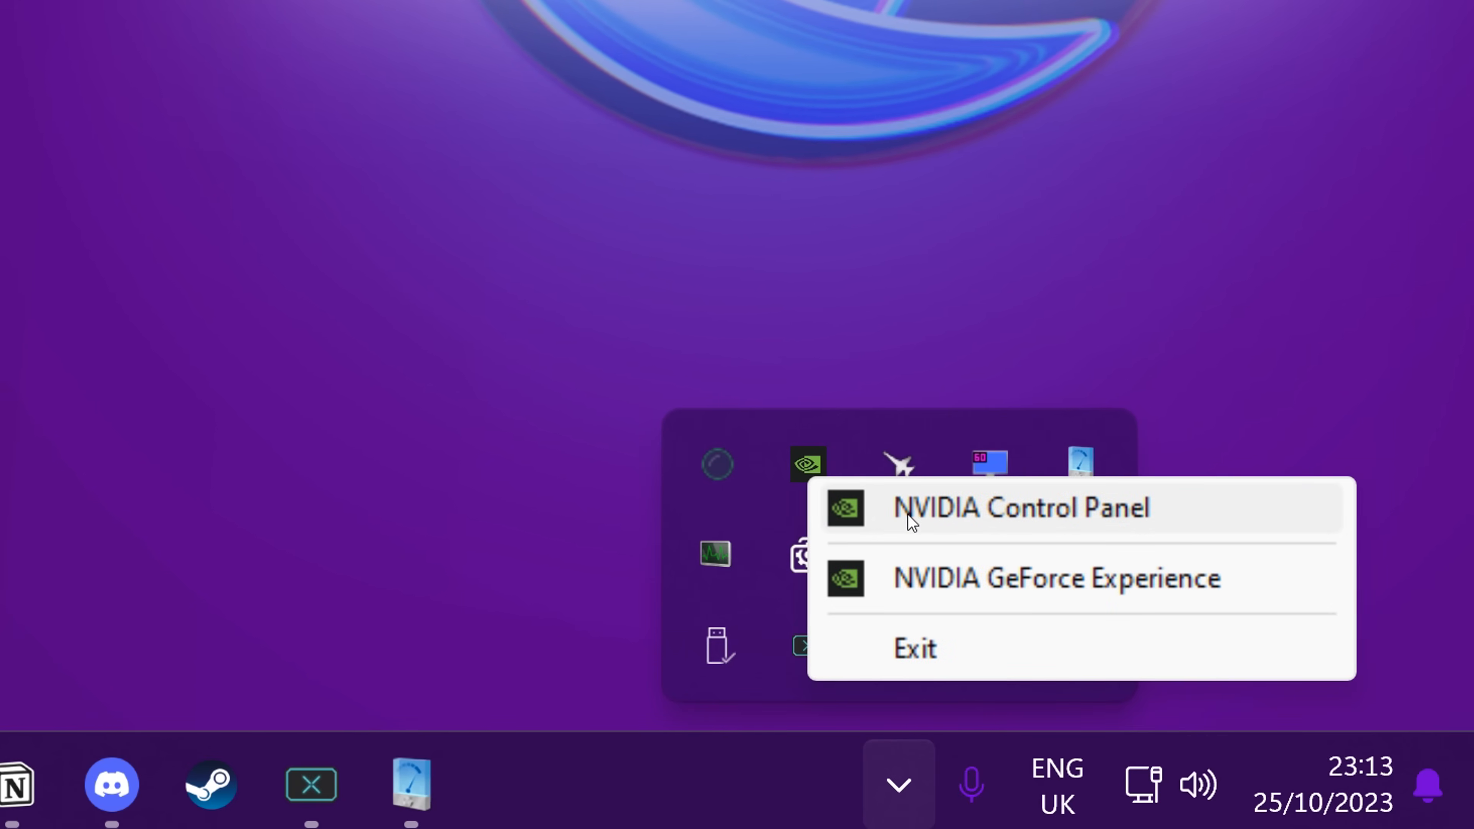
- Launch GeForce Experience and check its drivers section for a newer graphics driver
left_click(1055, 577)
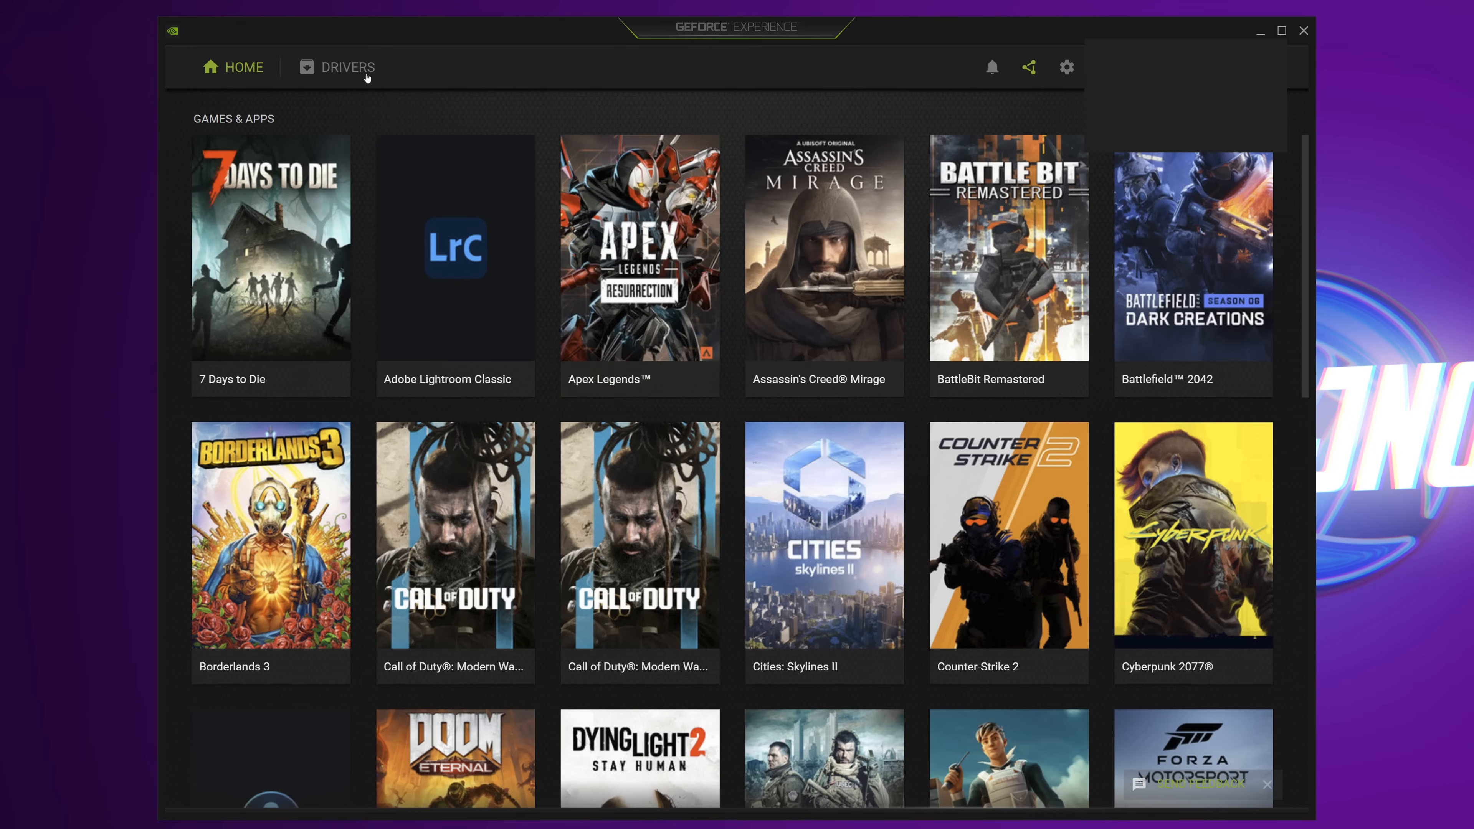
left_click(348, 66)
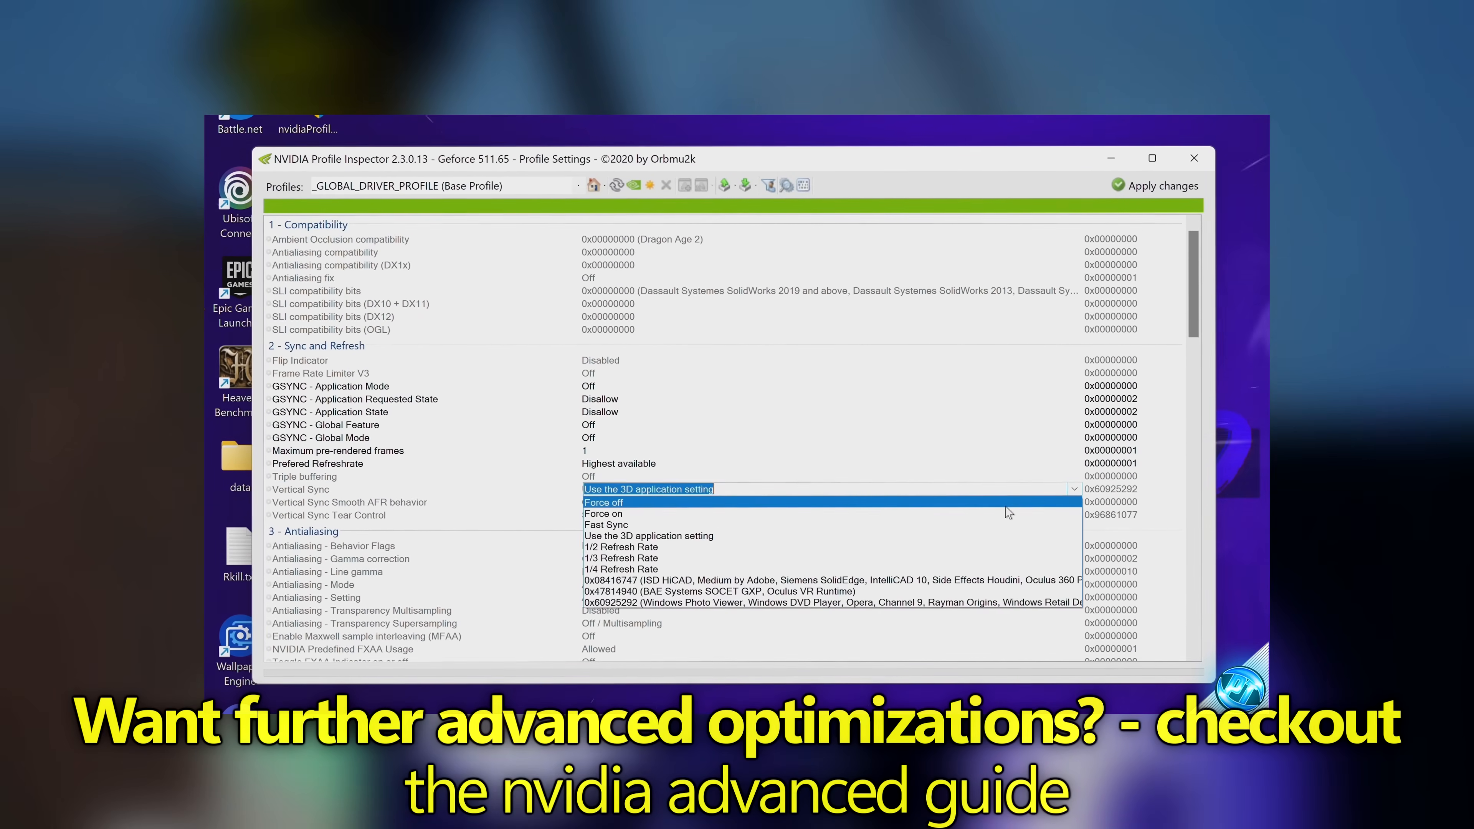
- Force Vertical Sync off in the global driver profile and scroll to the FXAA usage setting
left_click(602, 502)
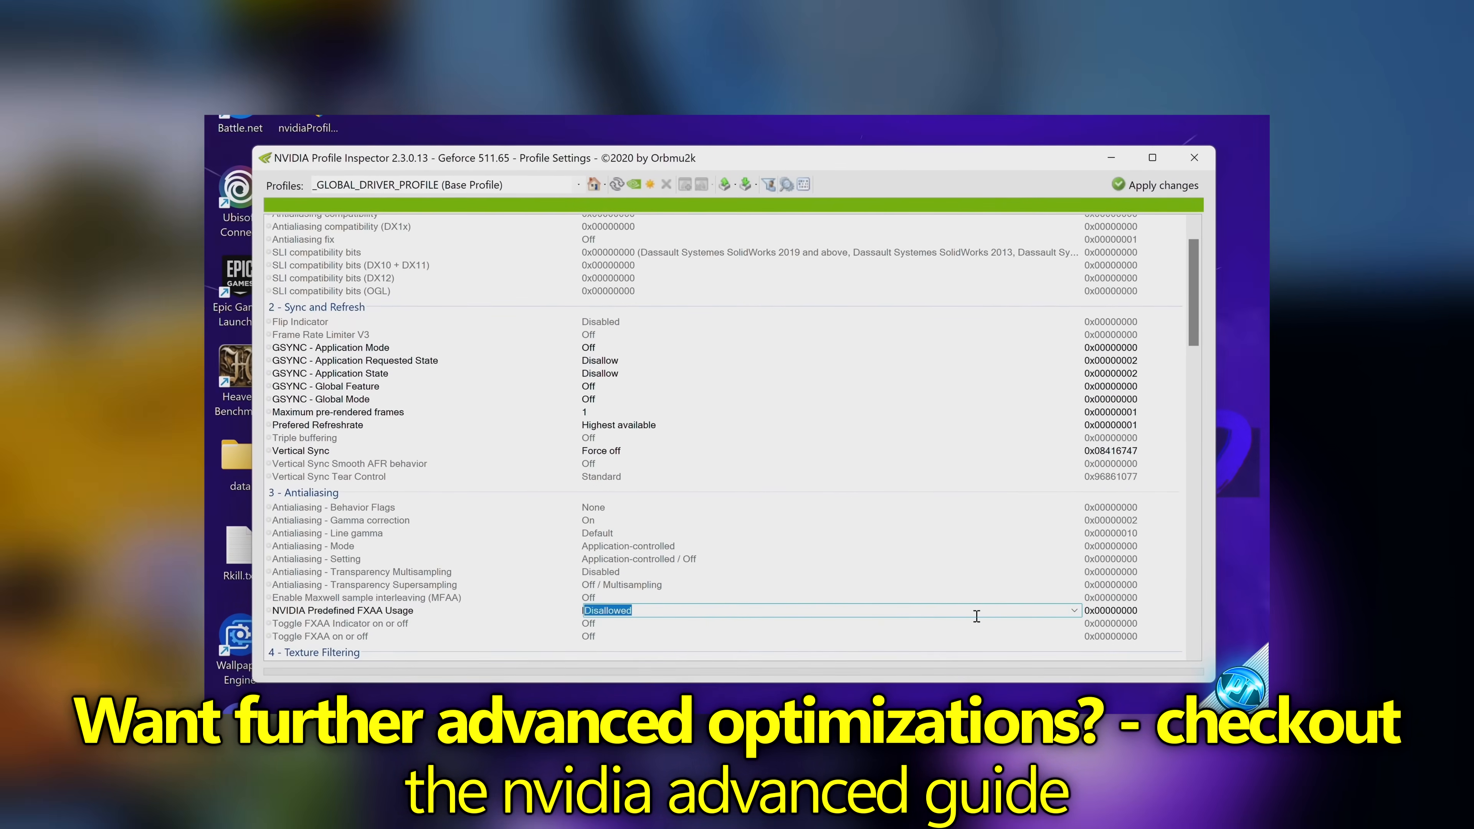
scroll("down", 3)
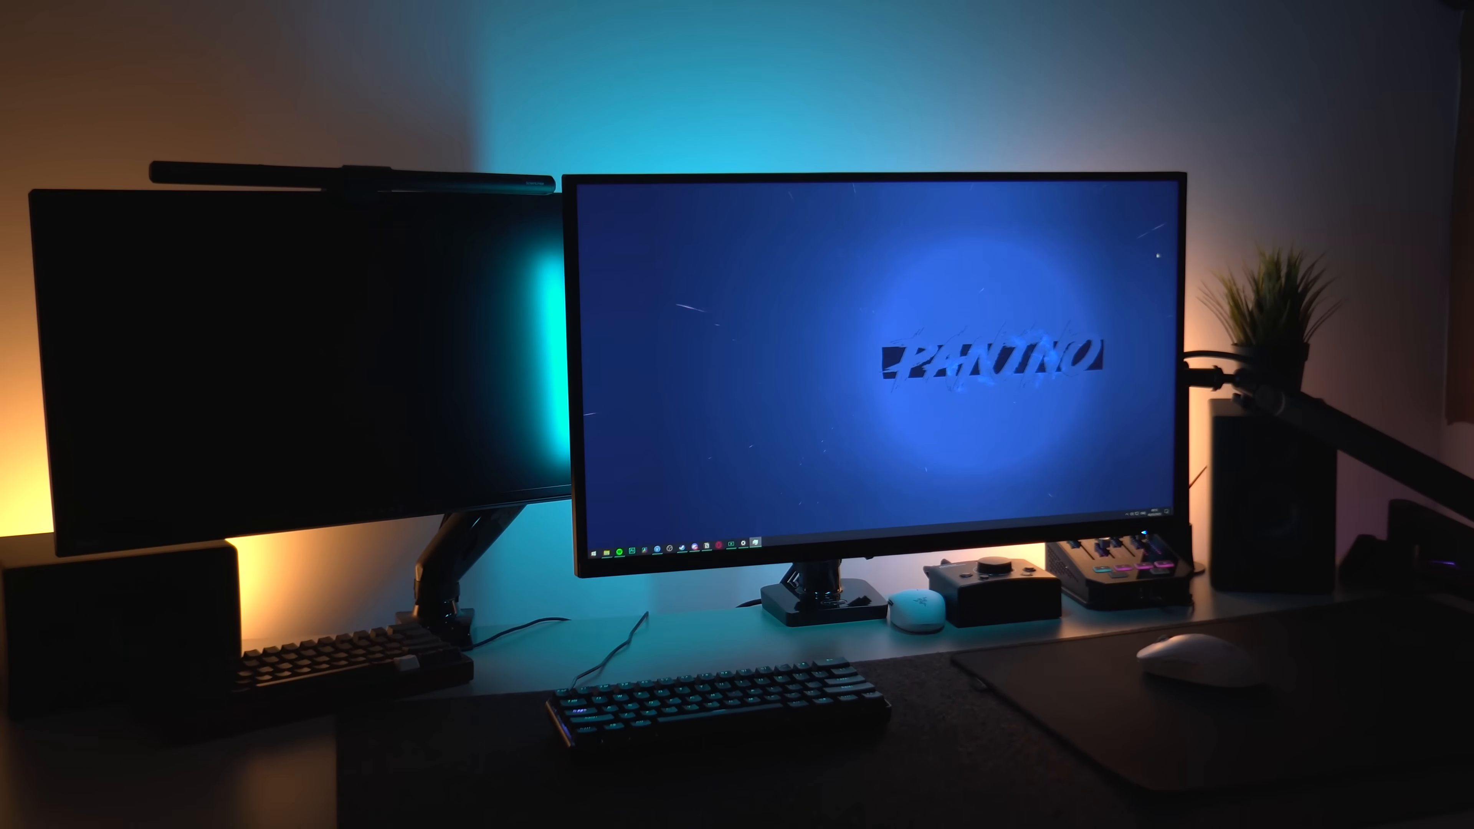
- Check the desktop context menu for NVIDIA Control Panel before turning to Microsoft Store
right_click(813, 522)
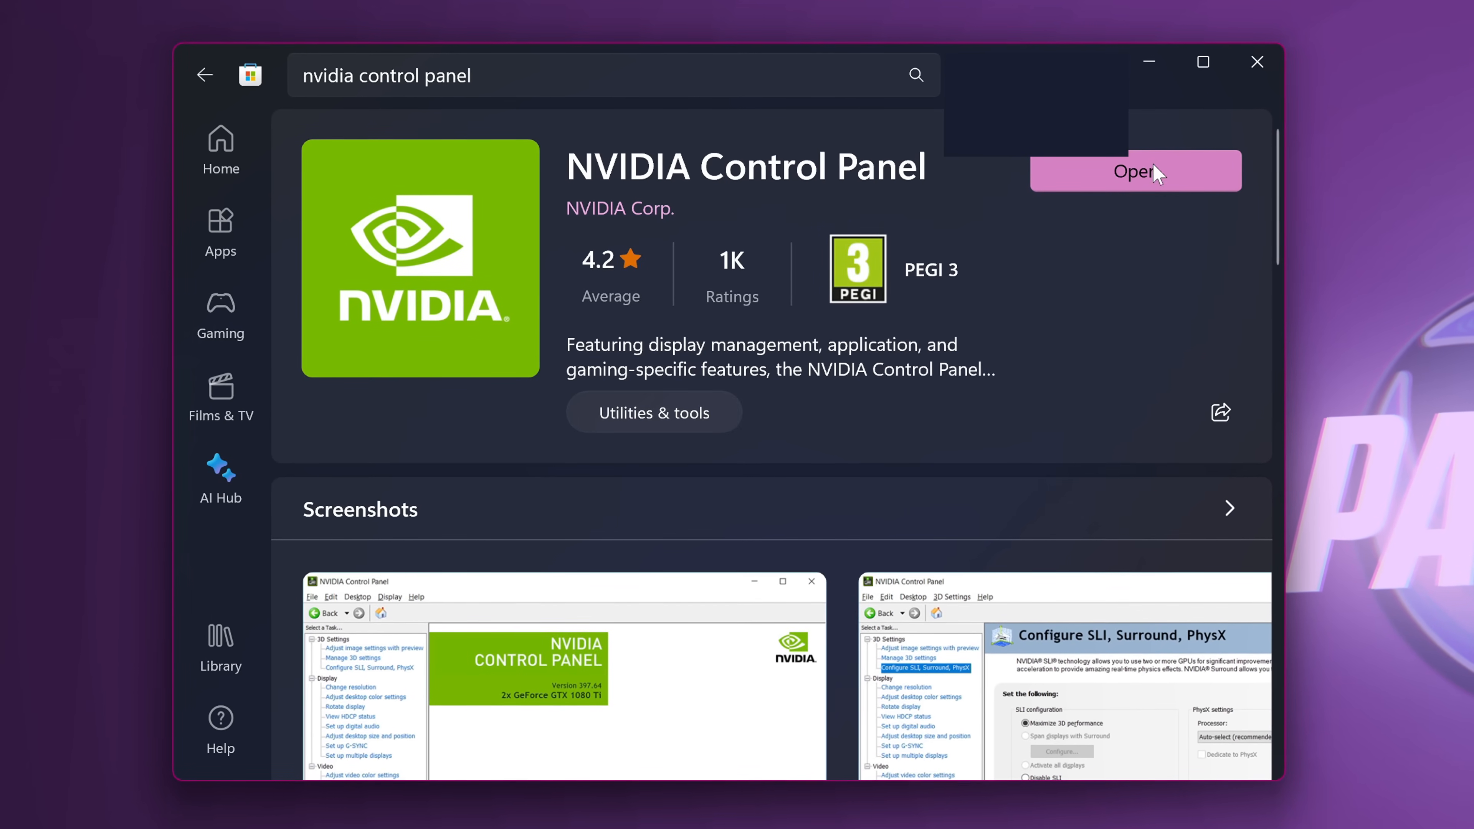
- Launch NVIDIA Control Panel from its Microsoft Store listing
left_click(1135, 171)
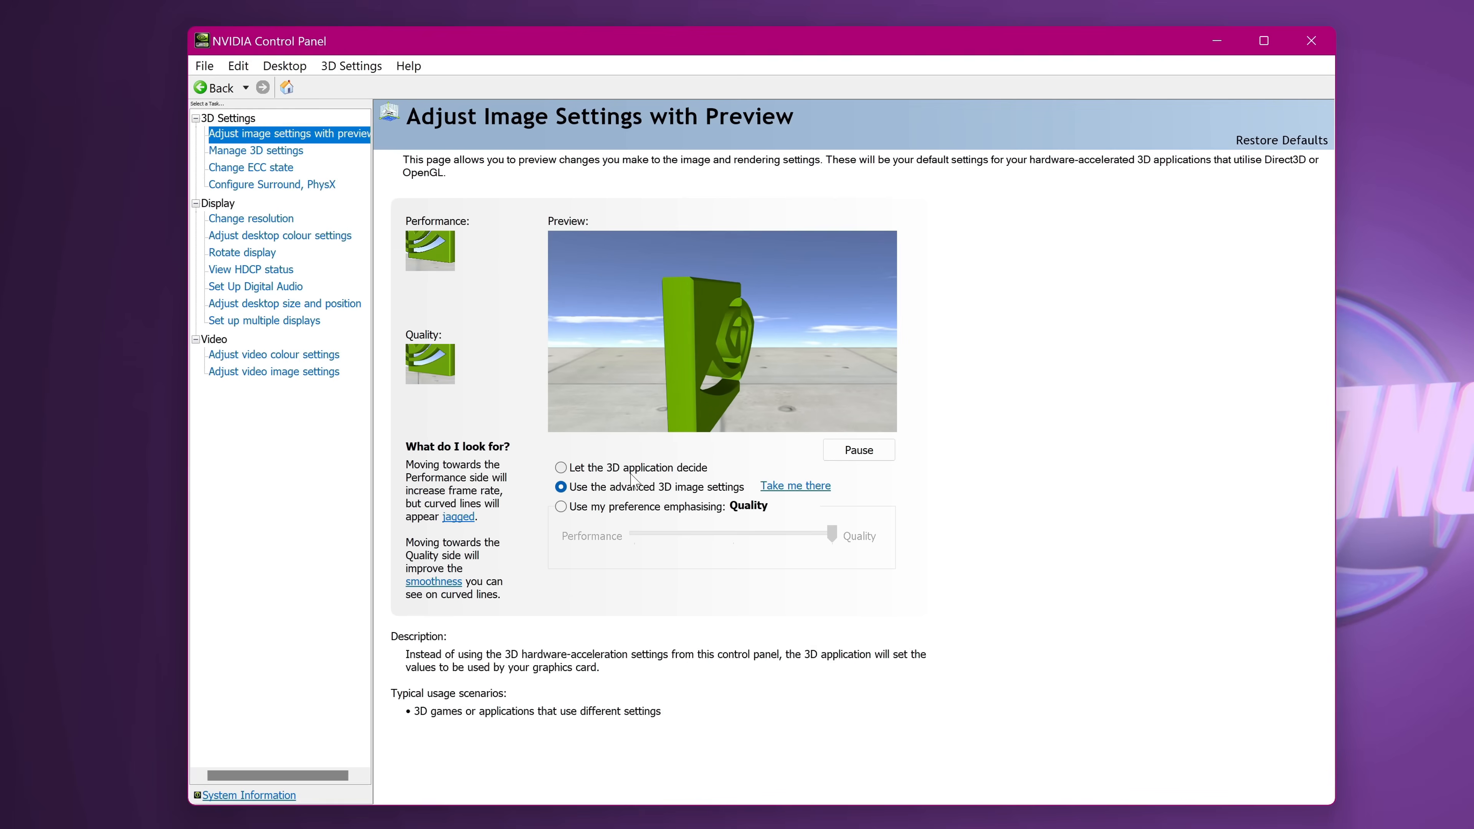
- Use the advanced 3D image settings and go to the Manage 3D settings page
left_click(561, 487)
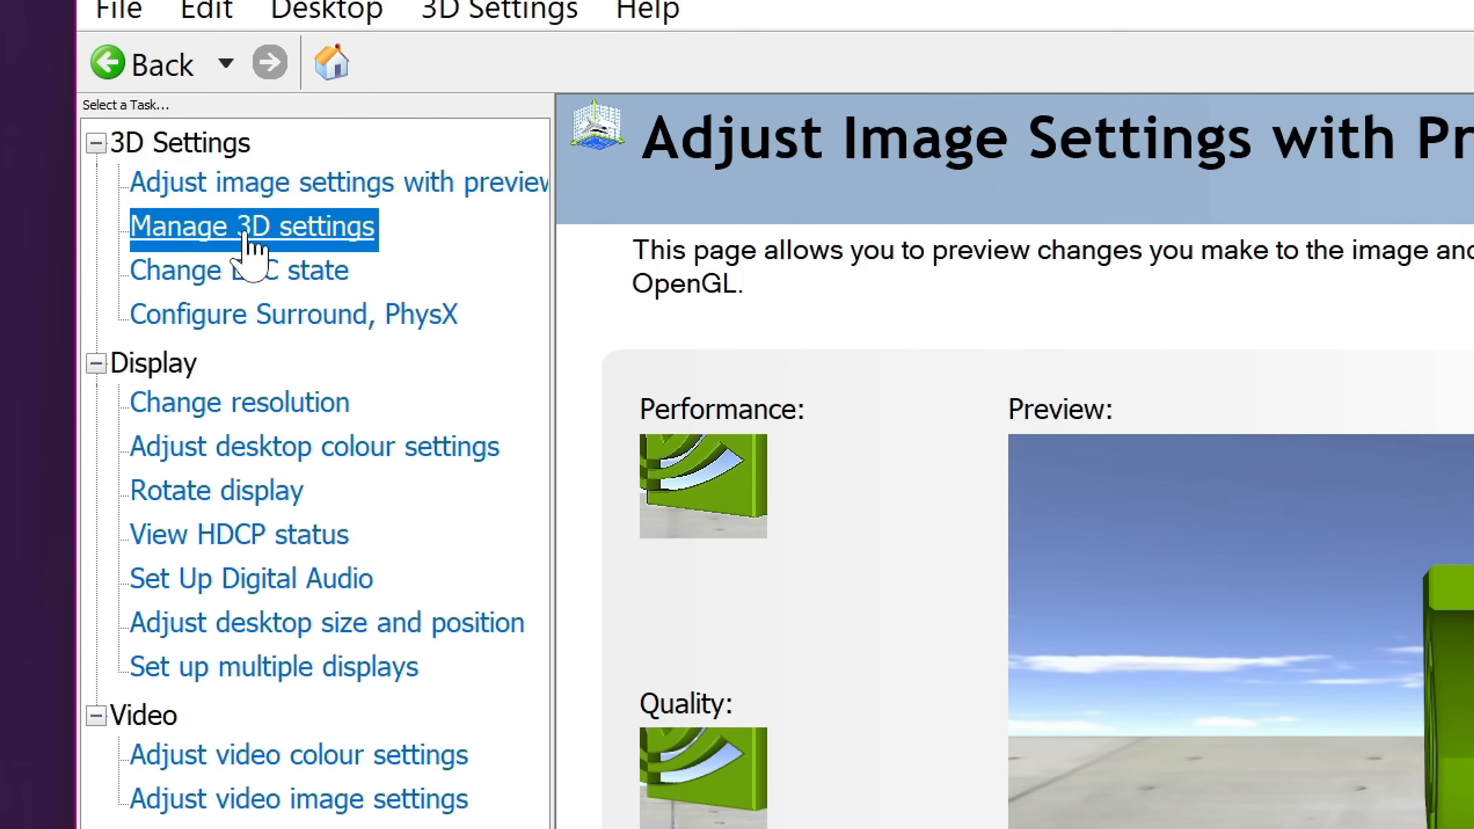
left_click(252, 226)
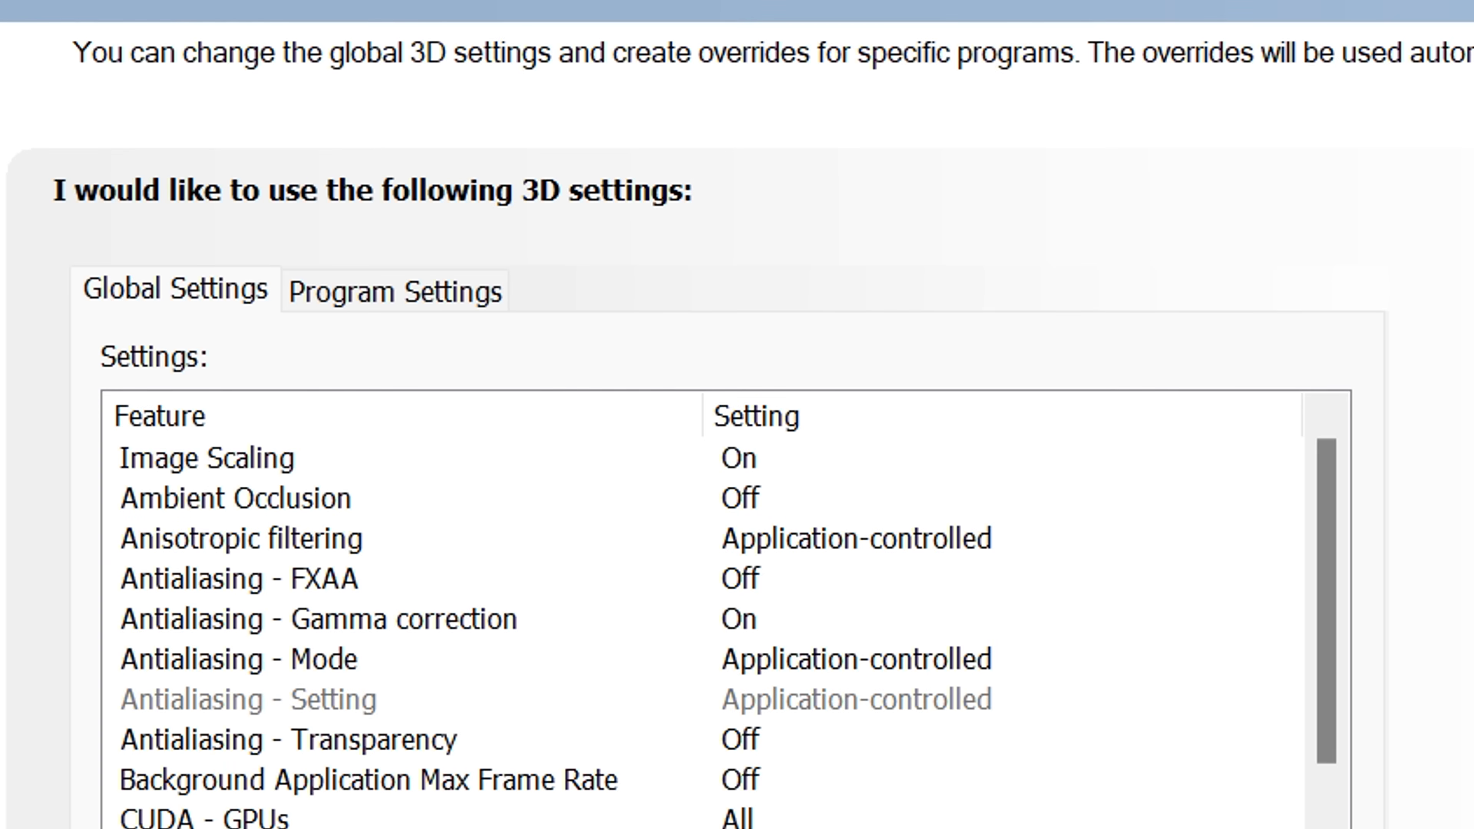
mouse_move(221, 470)
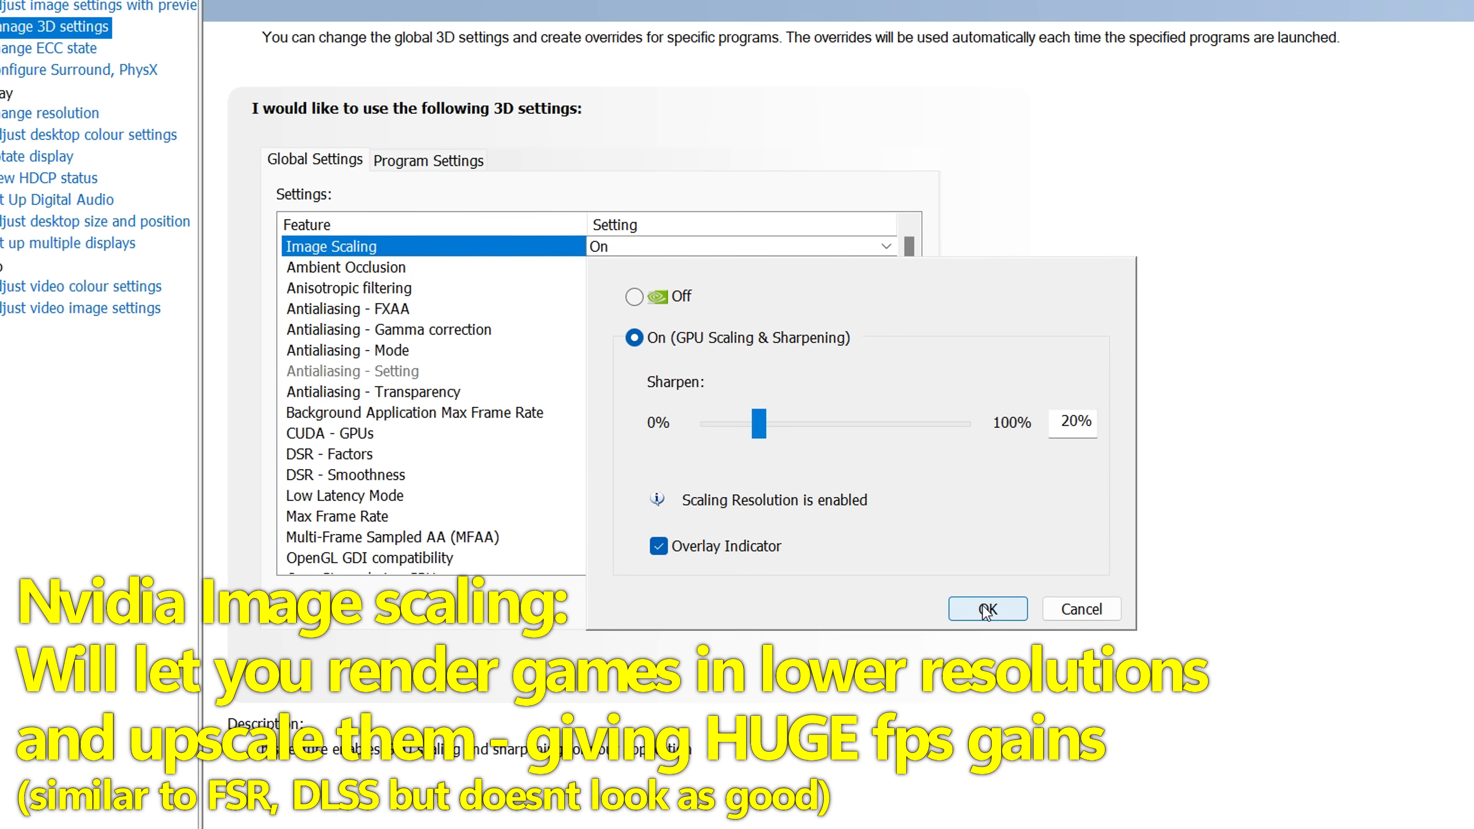
- Confirm Image Scaling on with 20% sharpening and the overlay indicator enabled
left_click(986, 608)
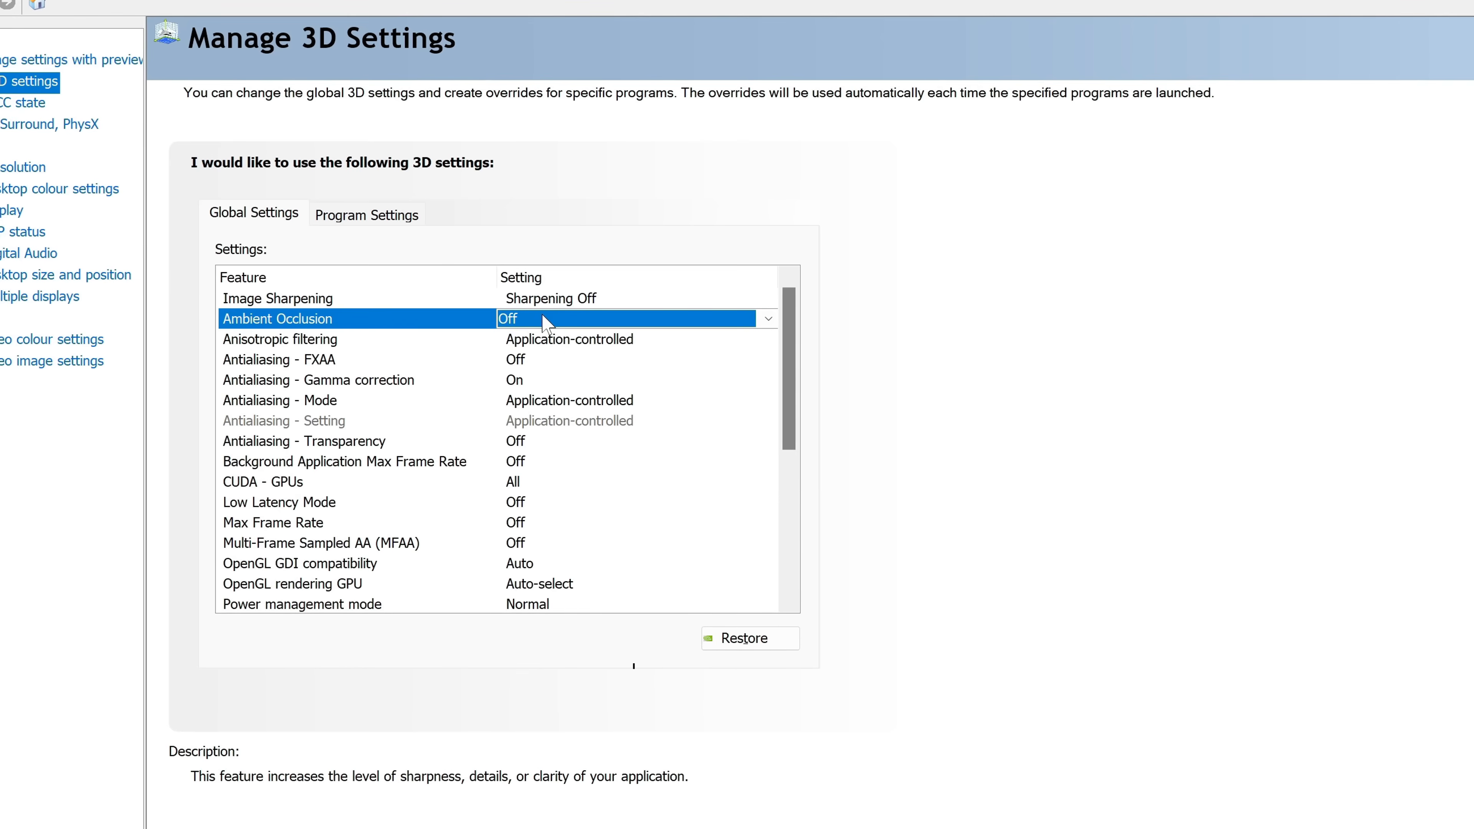
- Set Ambient Occlusion to Performance and bring up the background max frame rate options
left_click(766, 318)
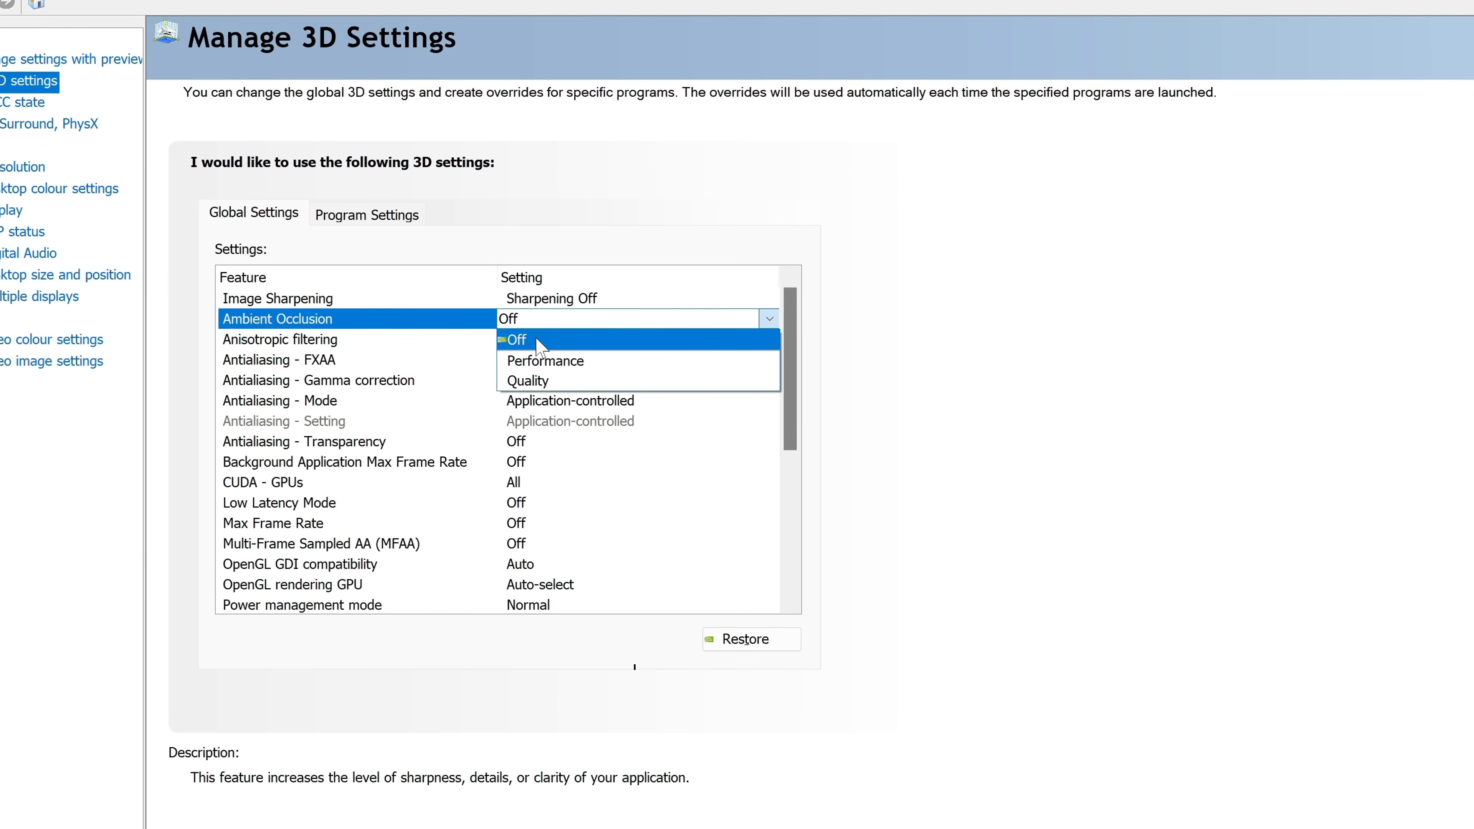
left_click(545, 361)
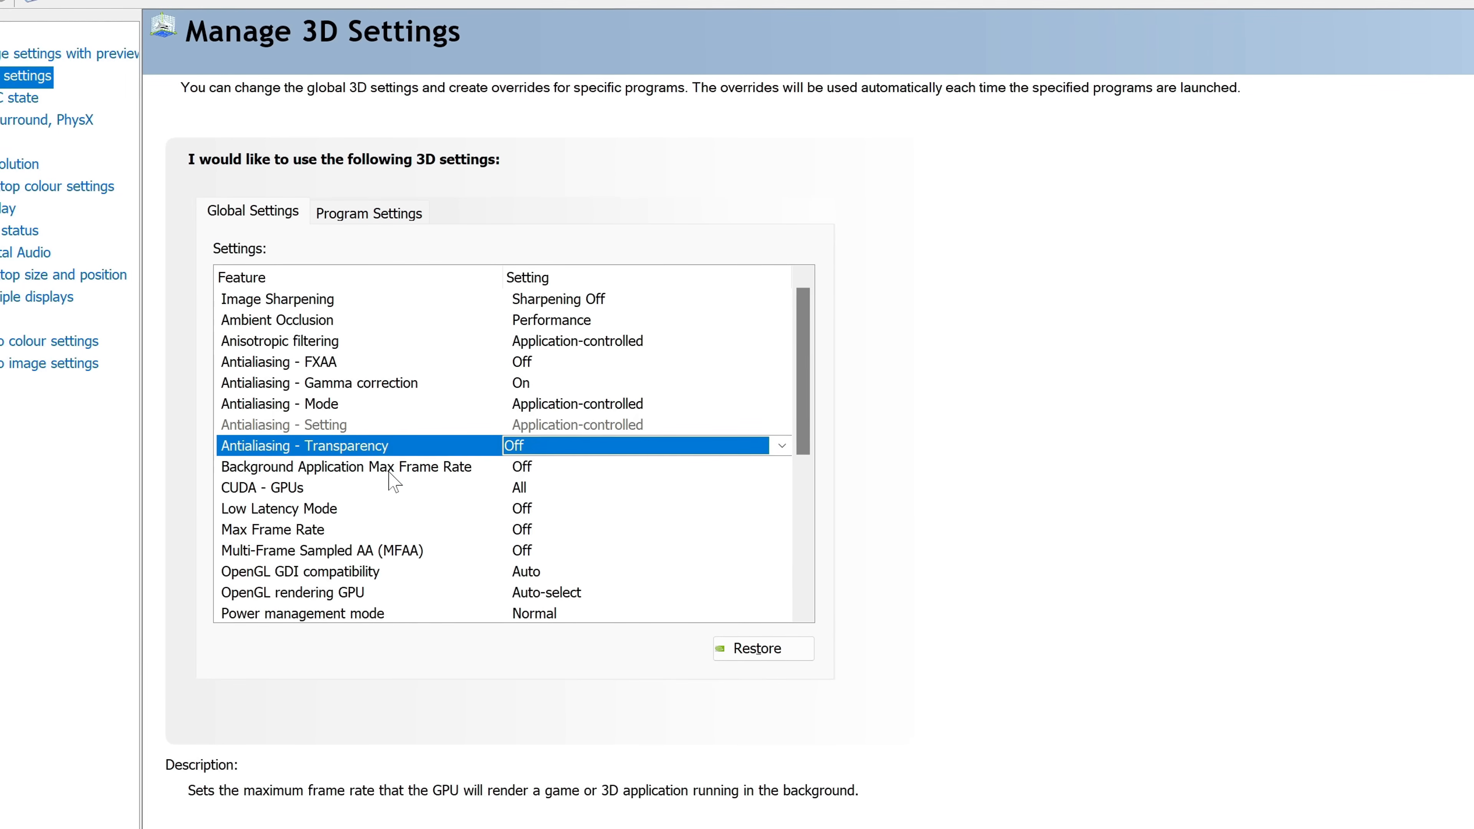
left_click(357, 466)
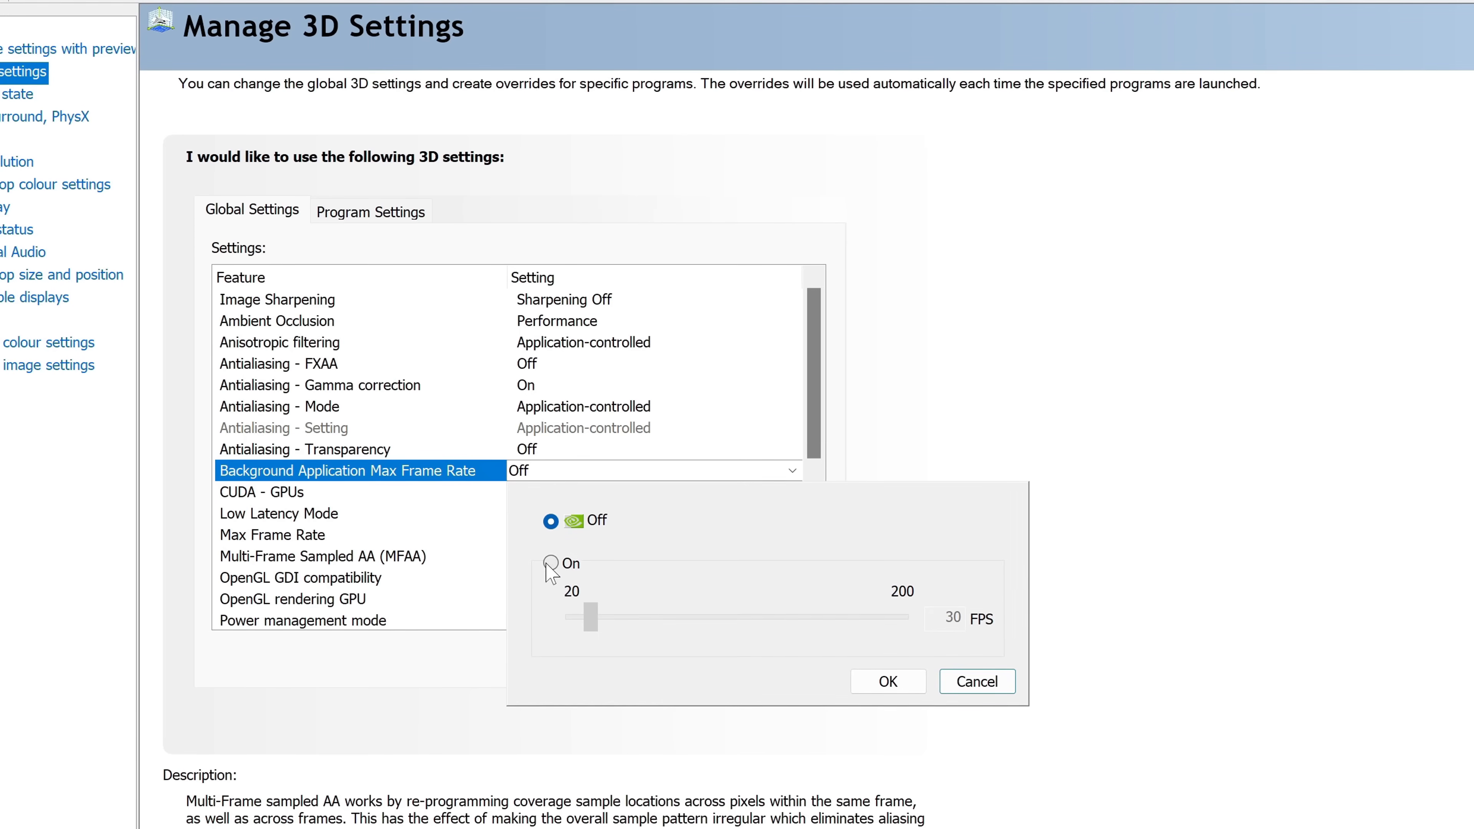
- Cap background applications at 20 FPS and keep CUDA on the GeForce RTX 4090
left_click(552, 564)
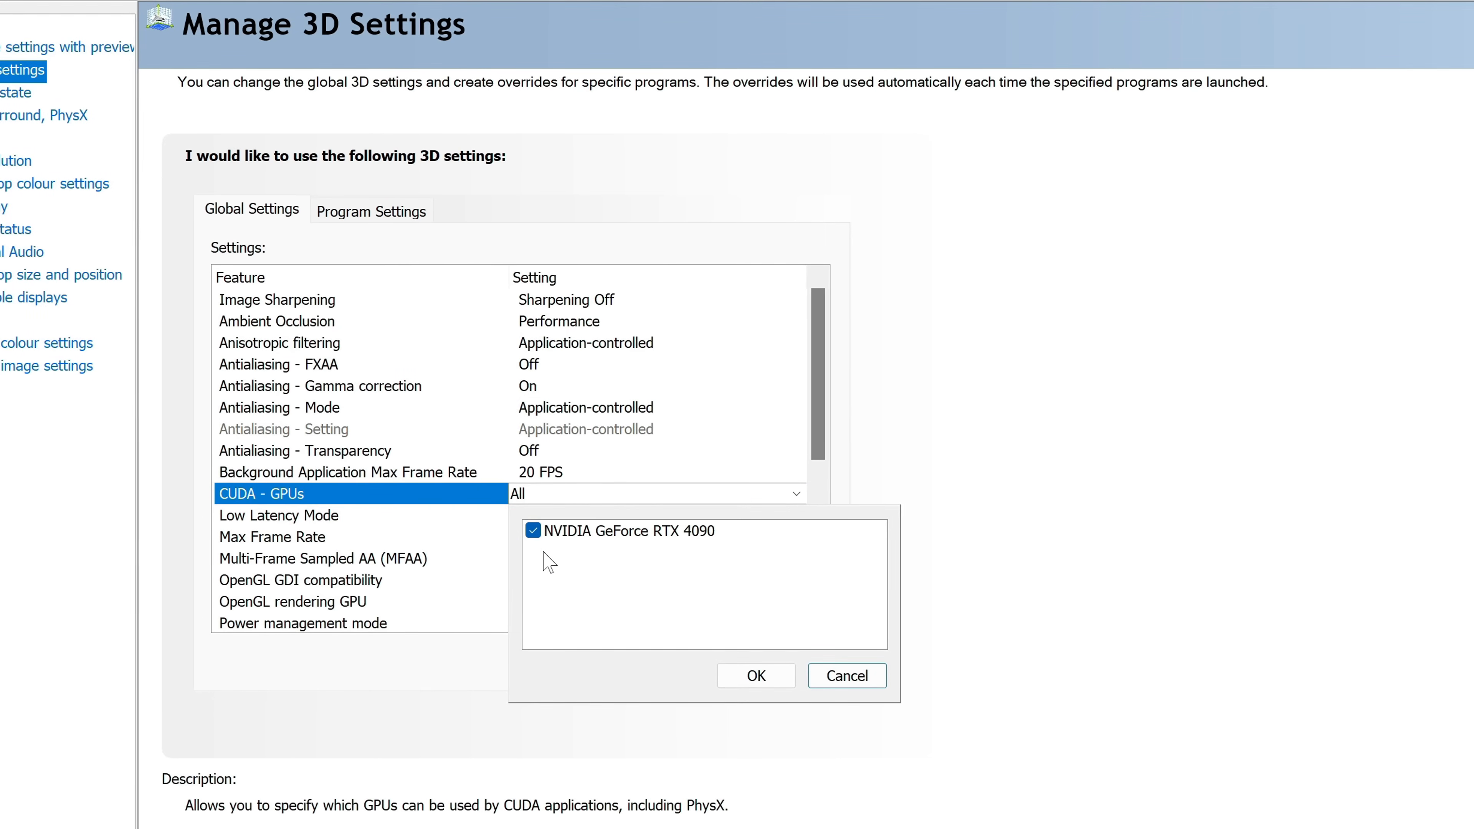
left_click(755, 675)
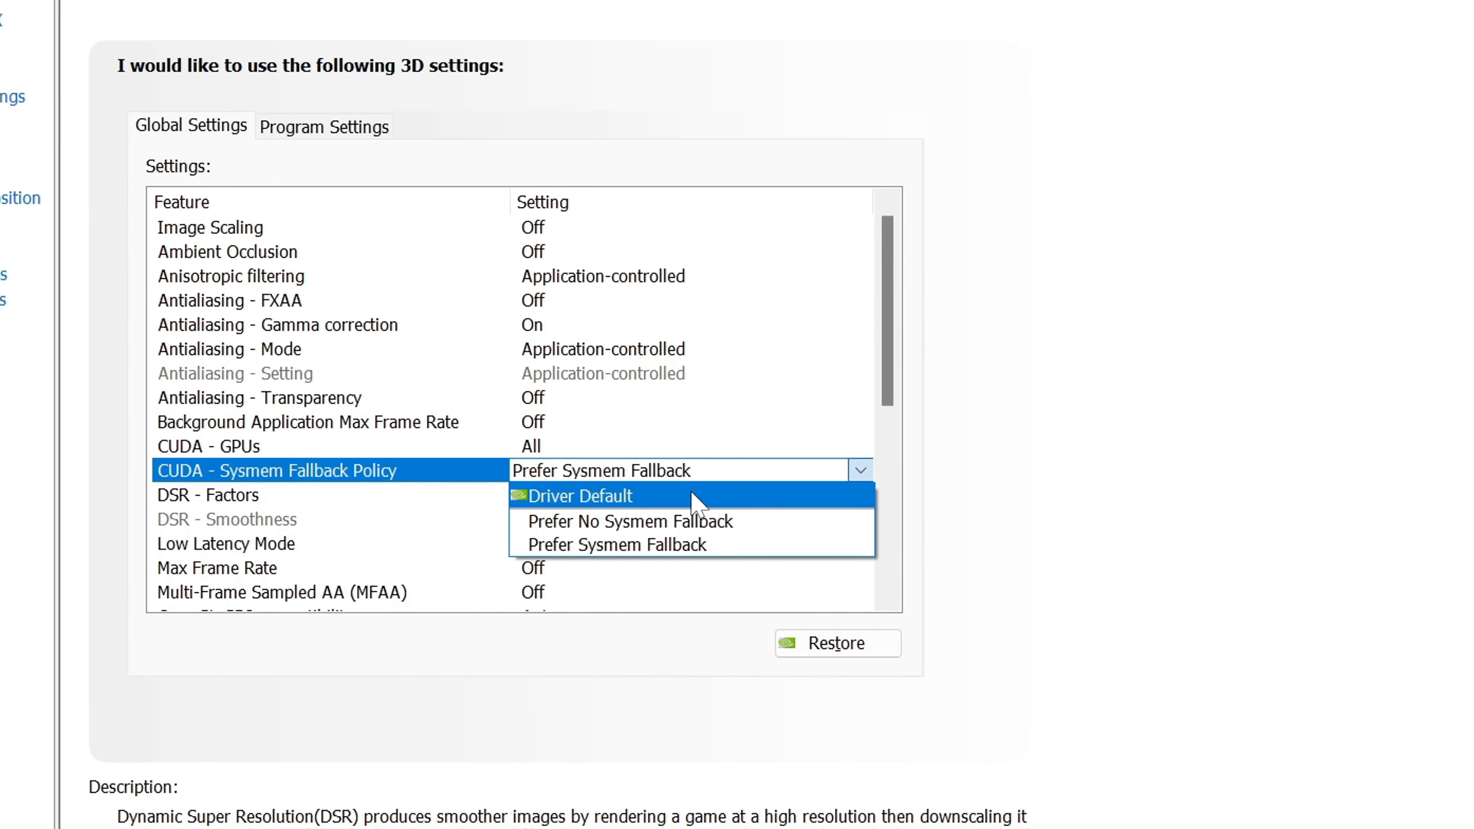
- Set CUDA - Sysmem Fallback Policy to Driver Default in Global 3D settings
left_click(581, 497)
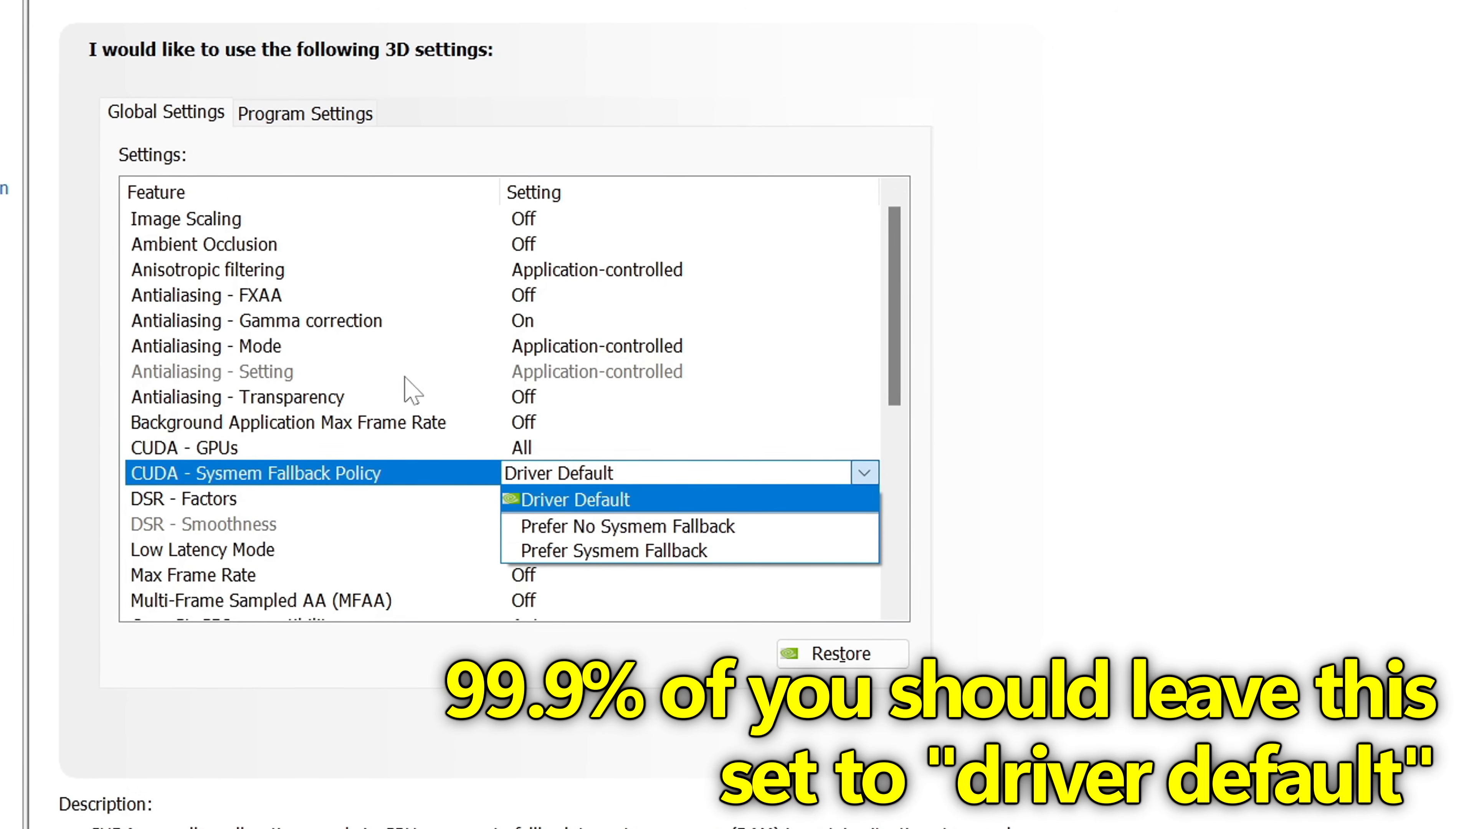
mouse_move(623, 526)
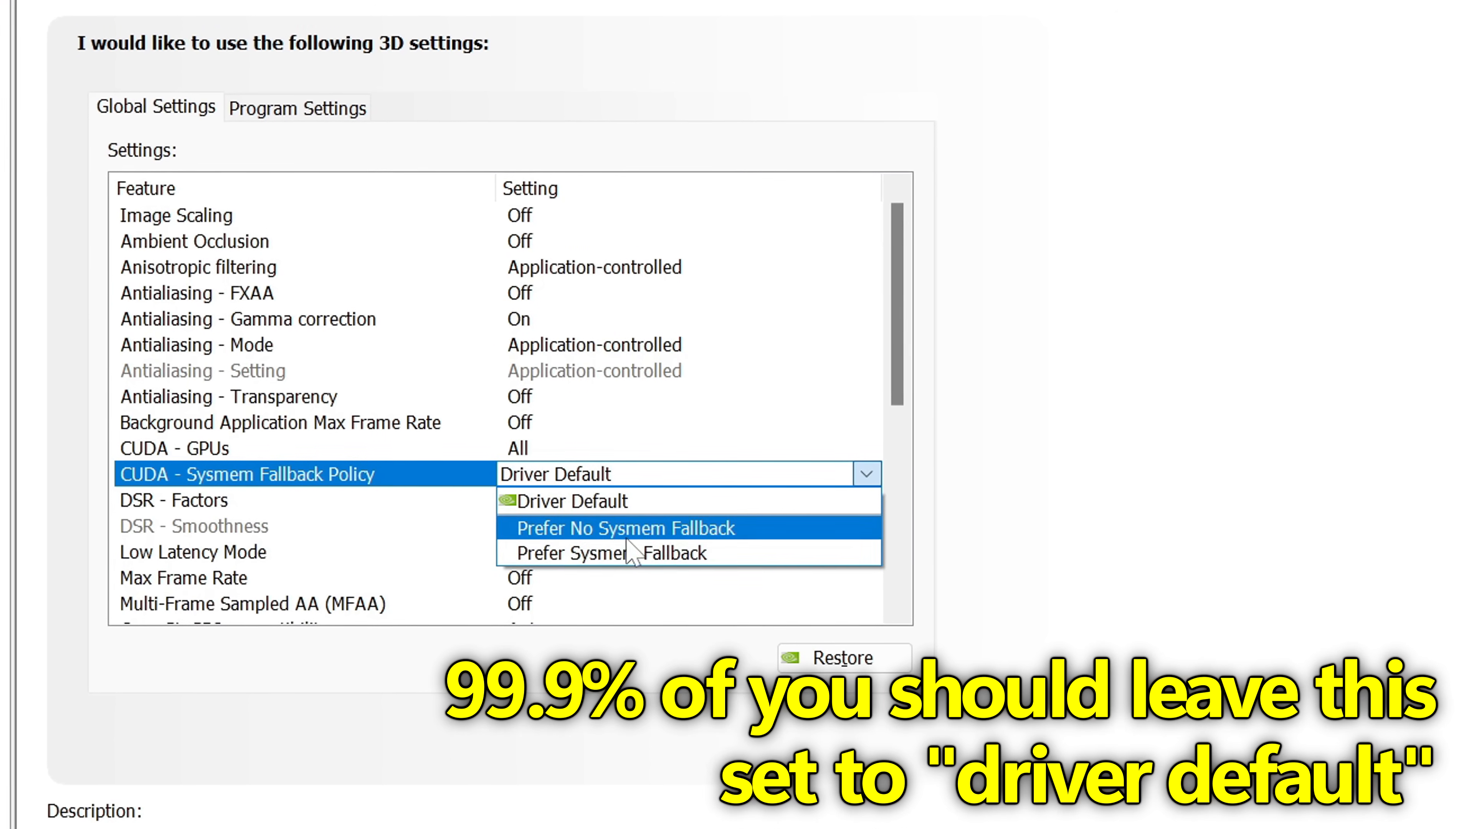
mouse_move(662, 538)
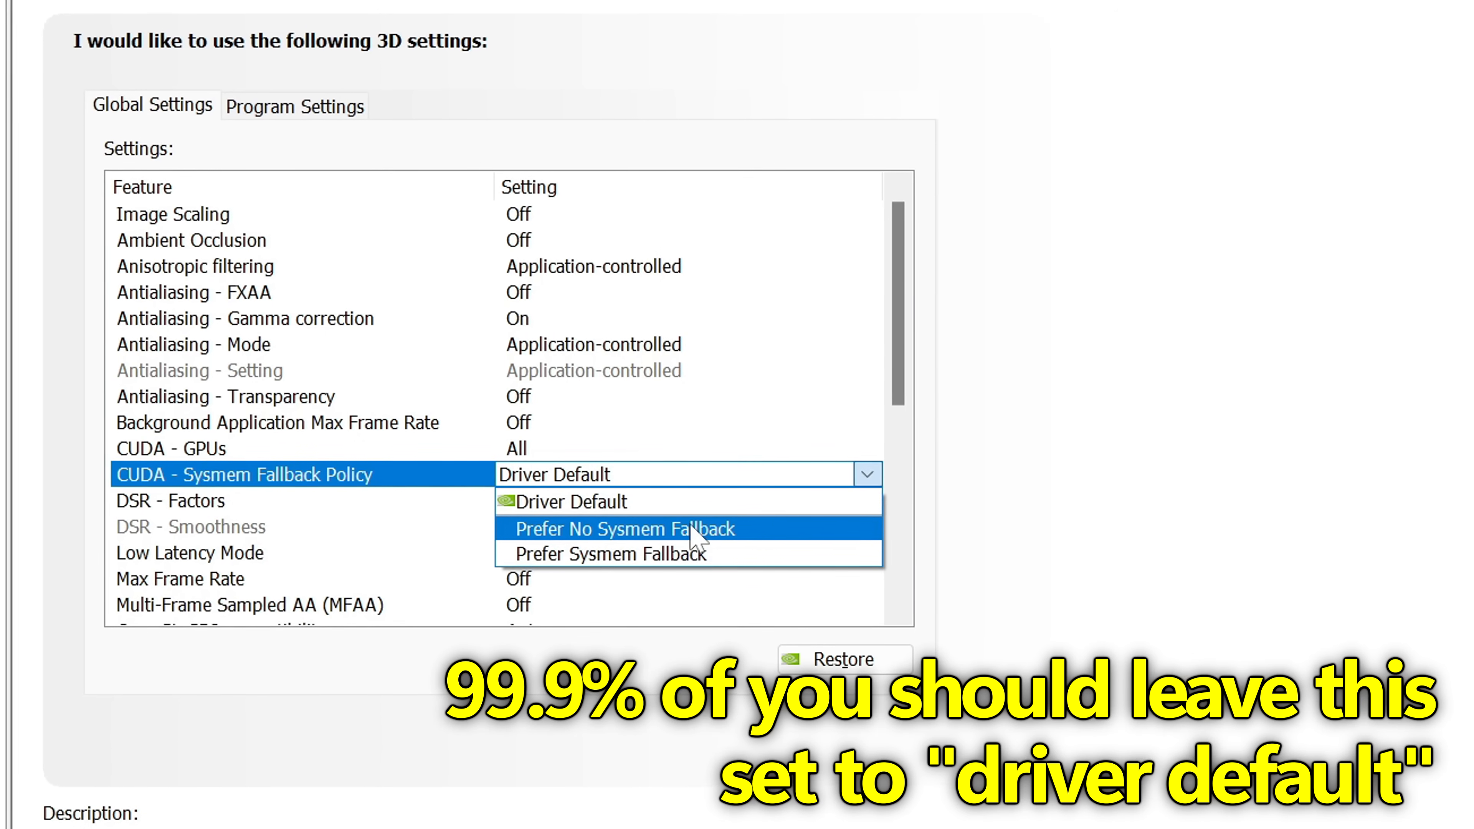
mouse_move(587, 534)
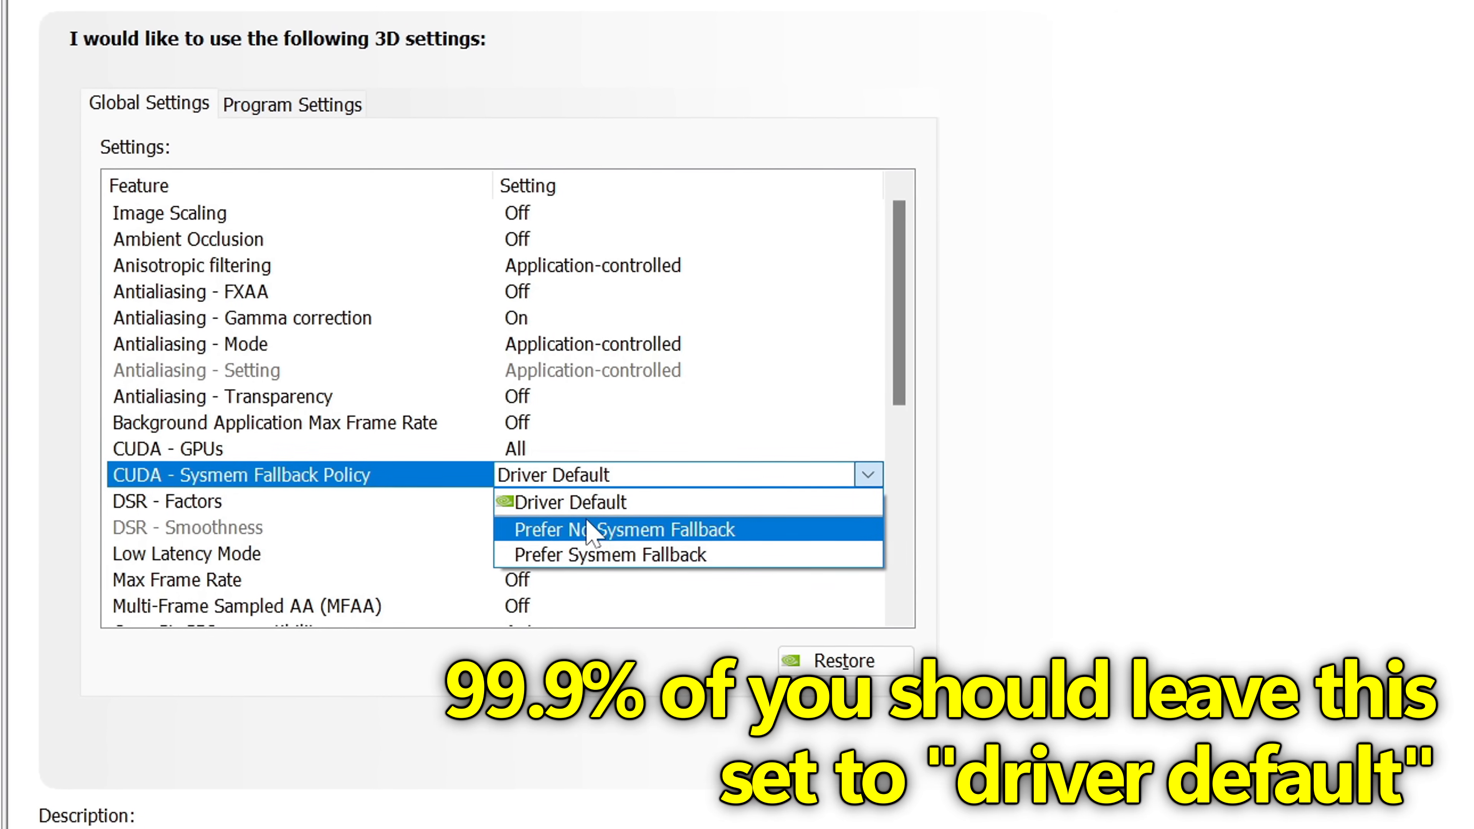
left_click(578, 502)
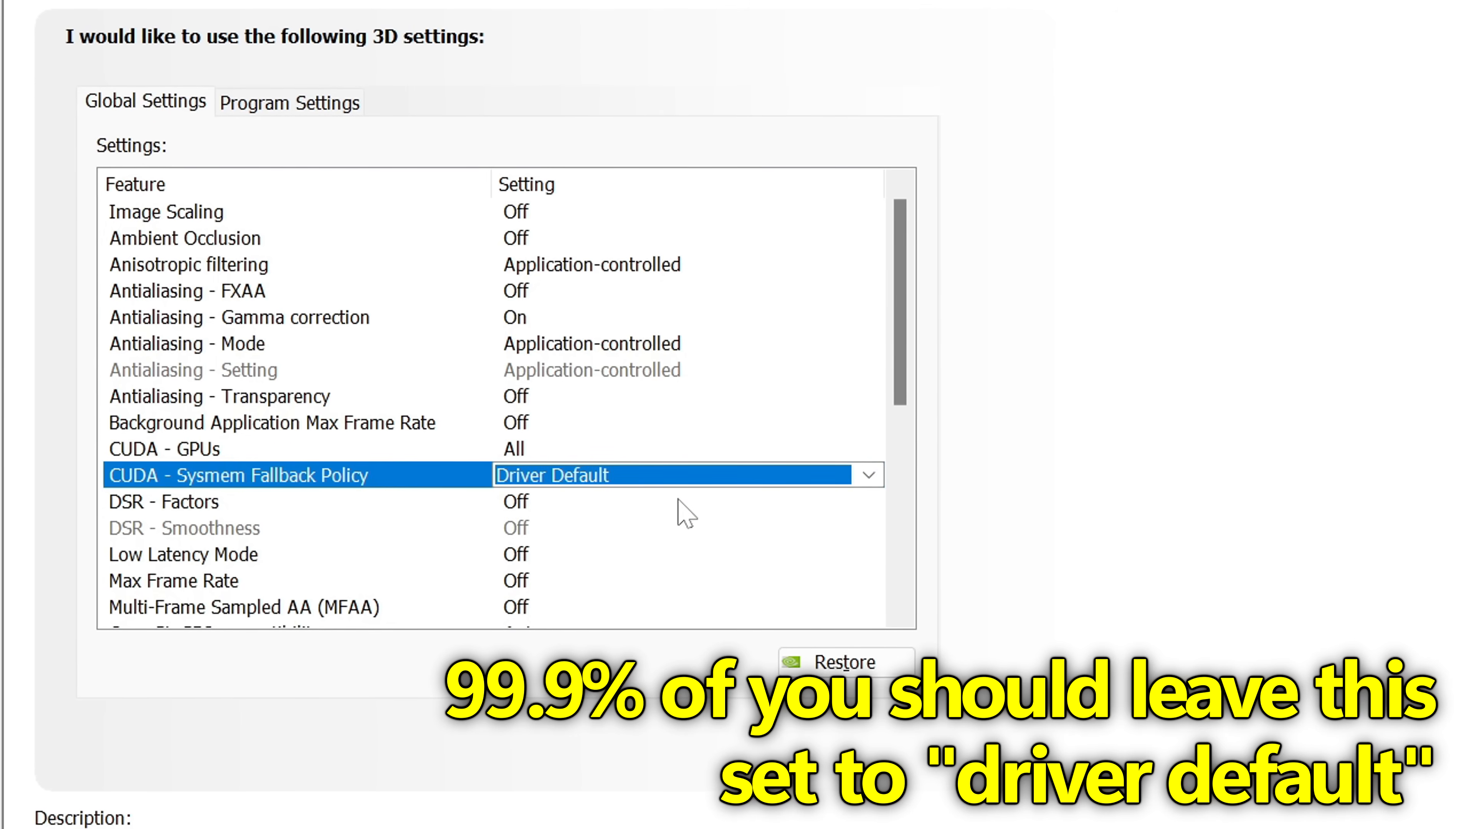